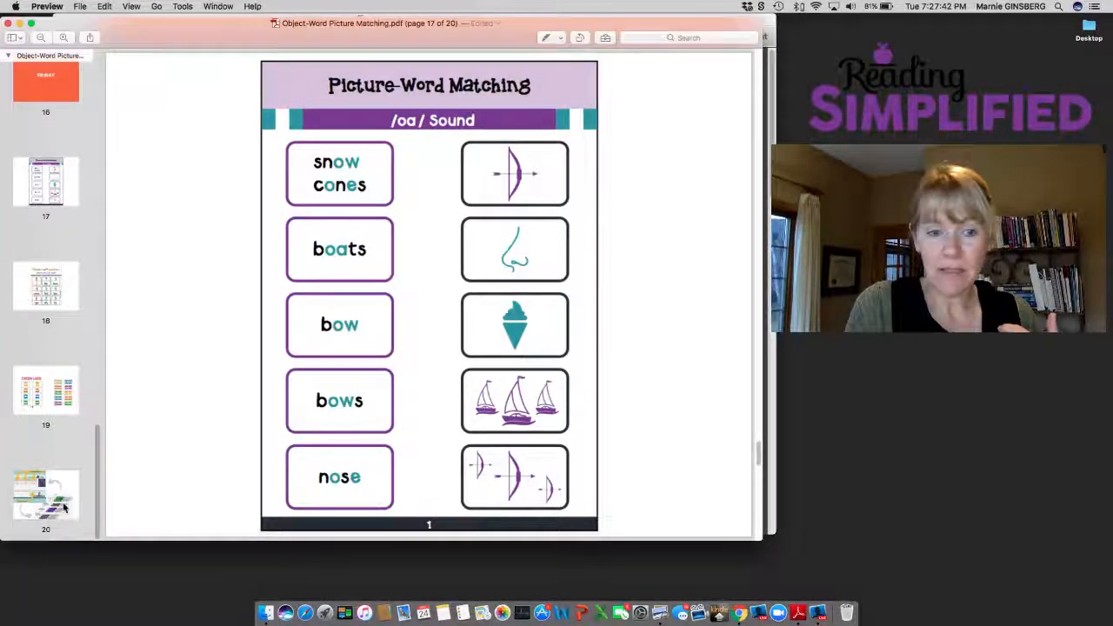
- Show the Sort by Spelling slide (page 20), then return to the /oa/ Sound Picture-Word Matching sheet
click(45, 496)
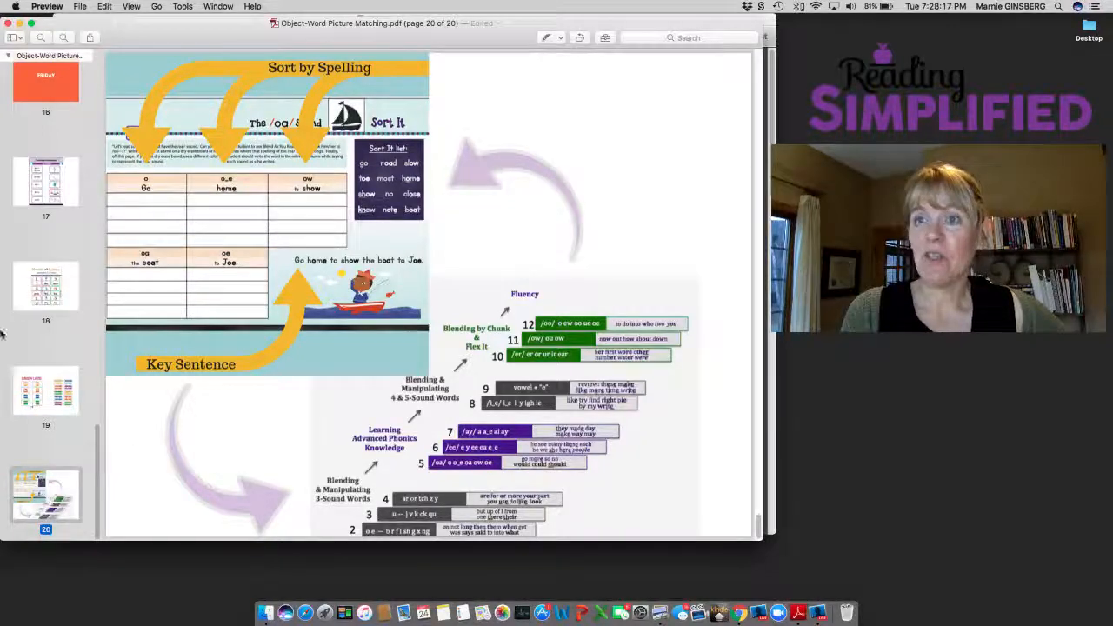
click(45, 181)
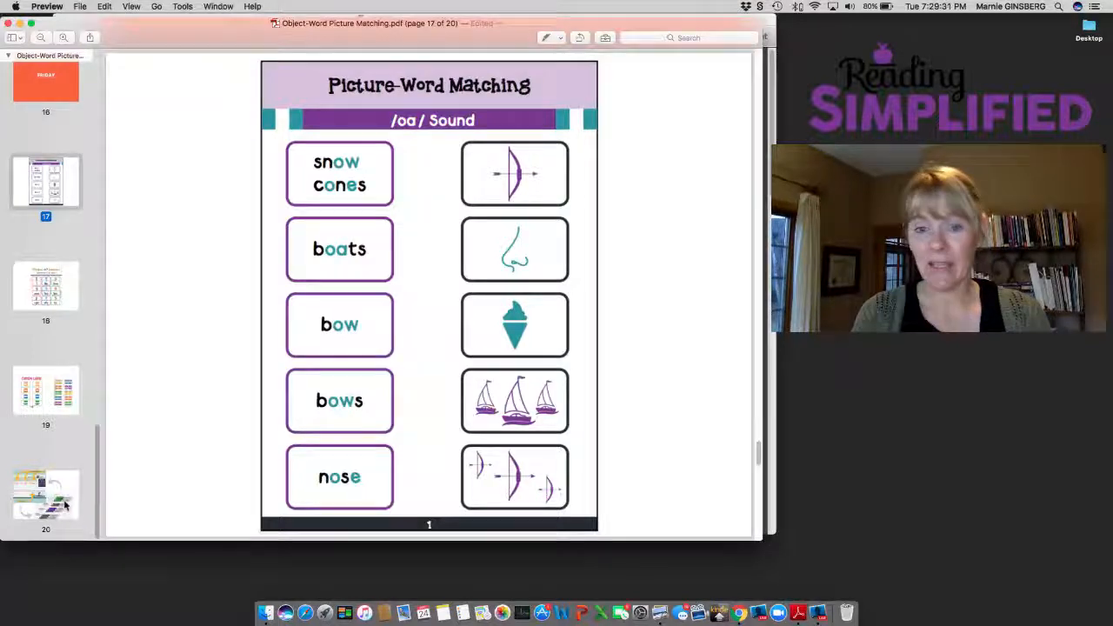
- Revisit the Sort by Spelling slide, then show the Reading Simplified K Streamlined Pathway chart with Groups 1 to 5
click(45, 494)
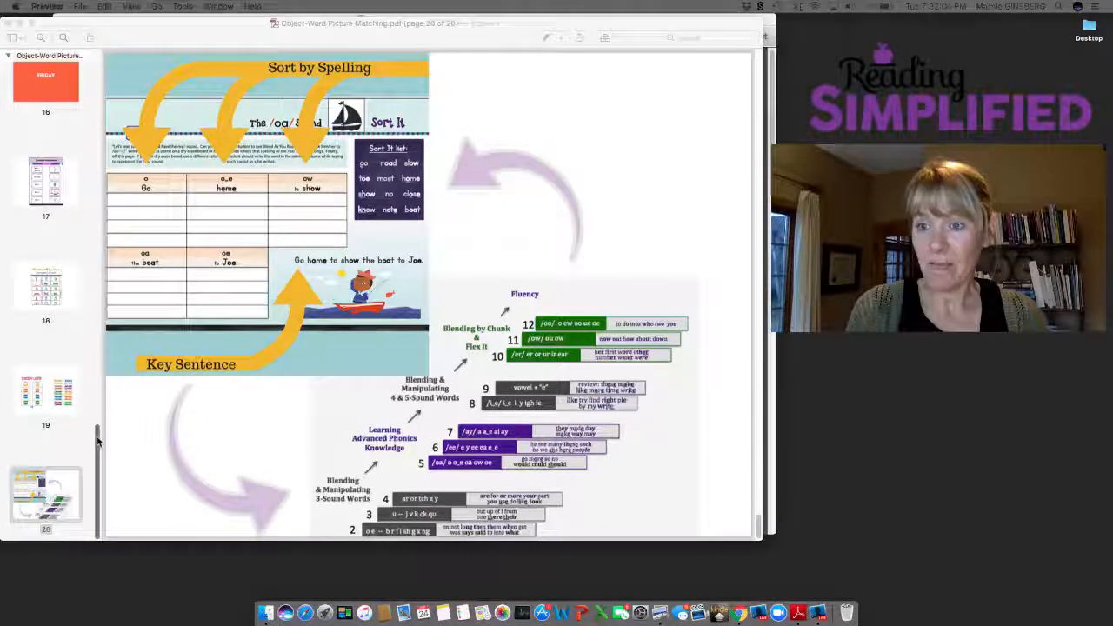
scroll(down, 3)
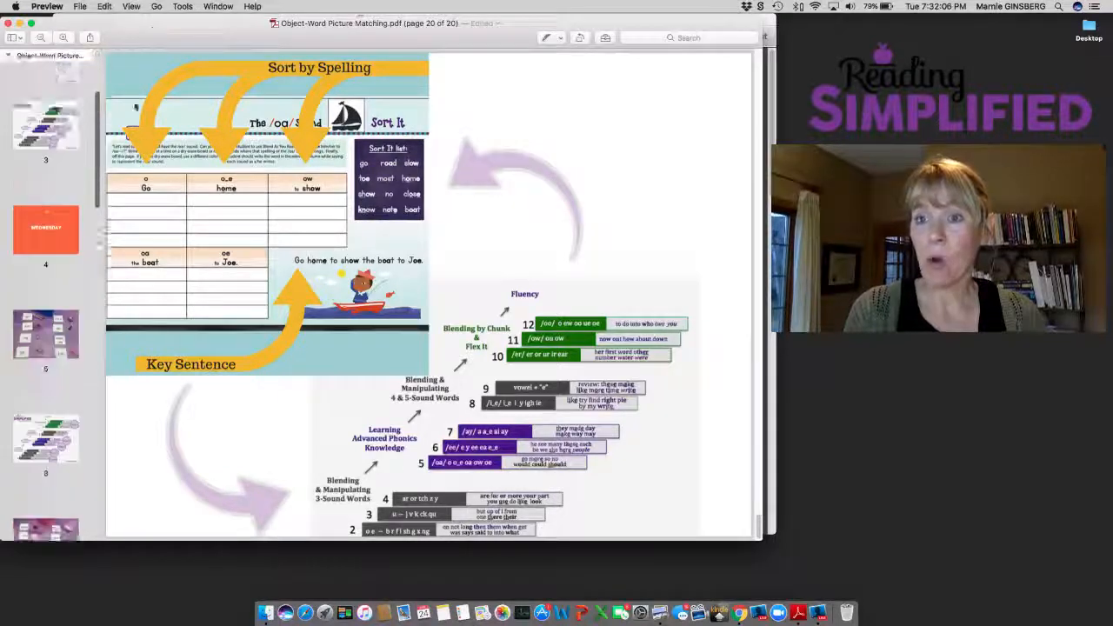
click(45, 182)
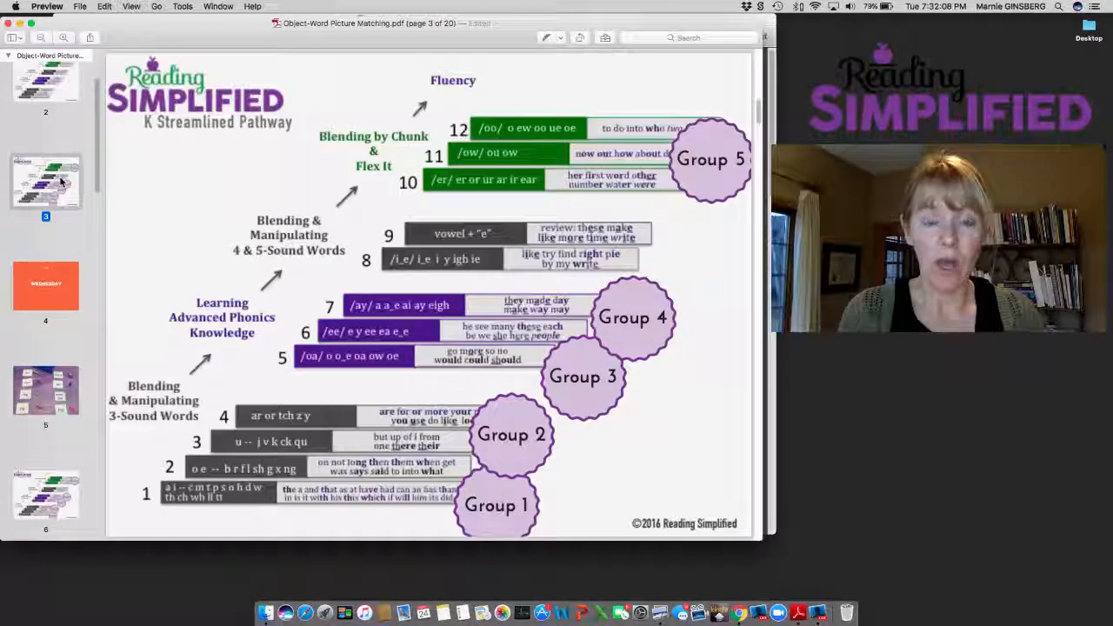